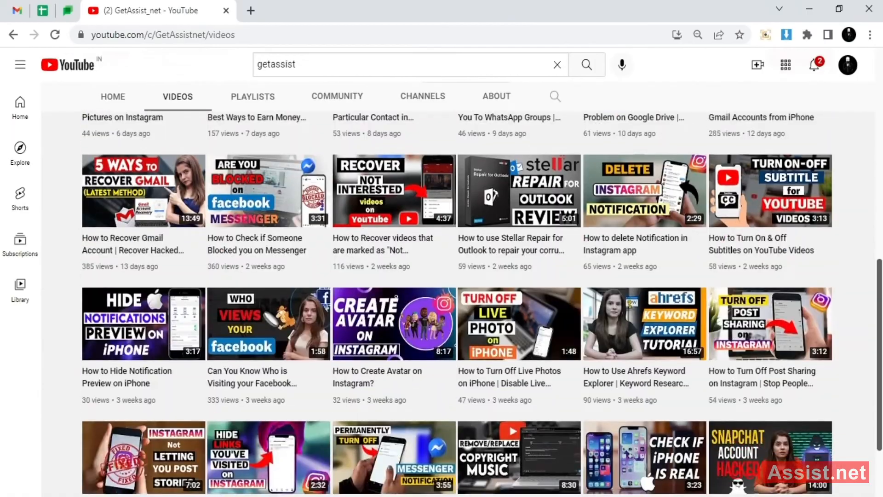
- Restart the phone from the power menu and let it boot back to the home screen
scroll("down", 3)
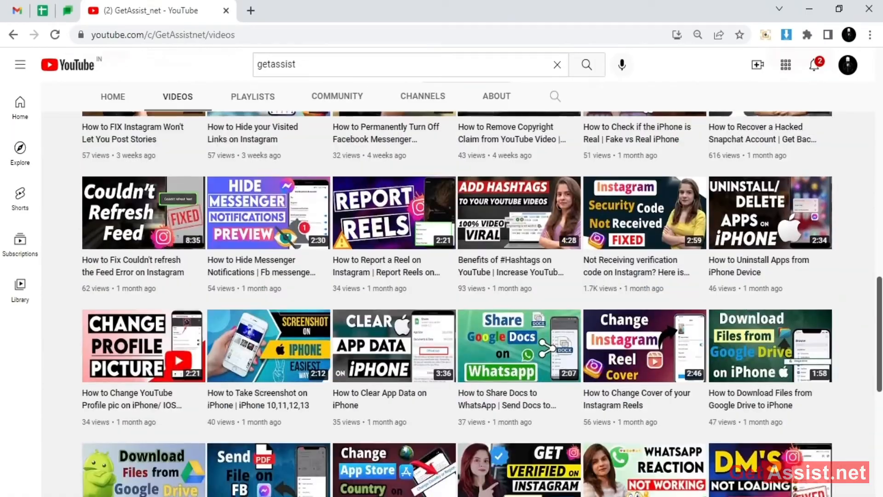
scroll("down", 3)
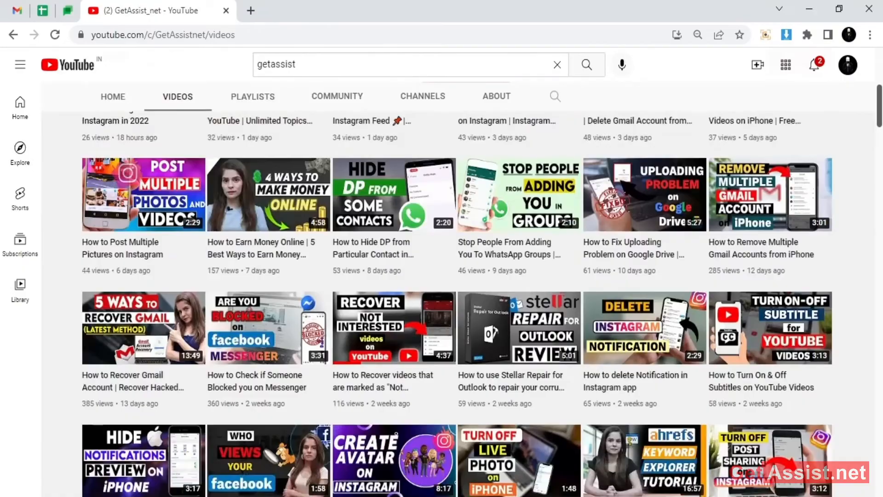
scroll("down", 3)
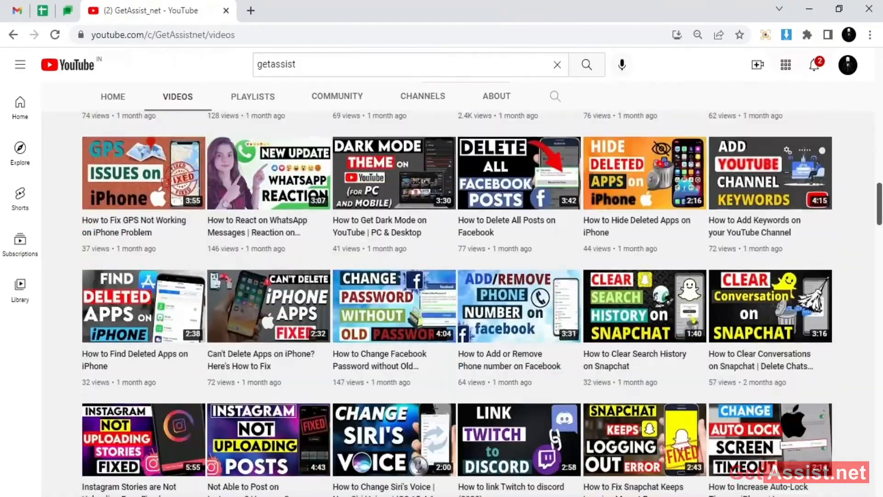
scroll("down", 3)
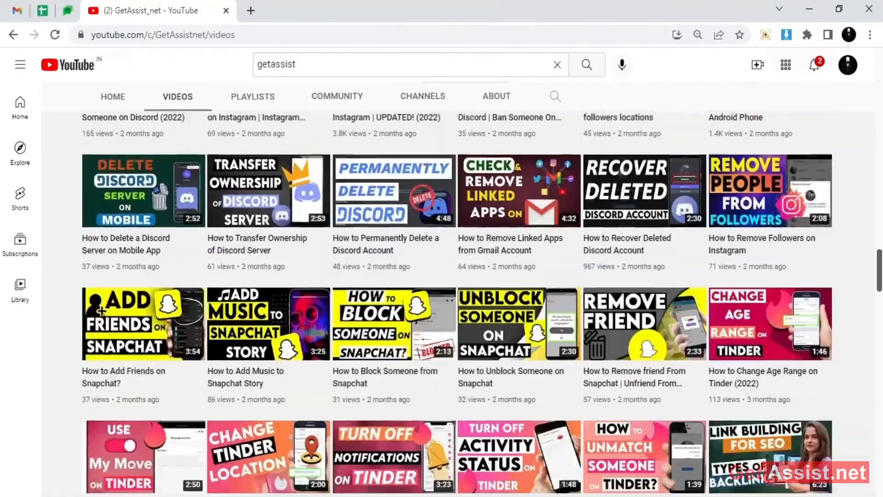
scroll("down", 3)
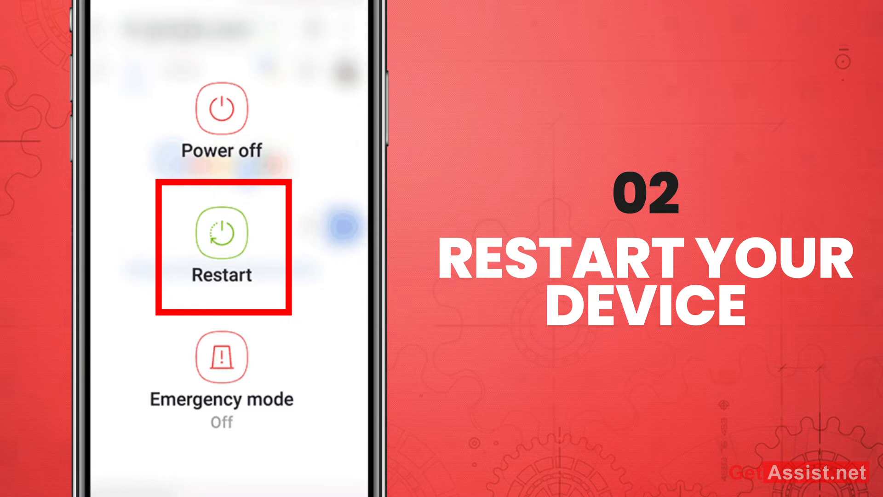
left_click(221, 231)
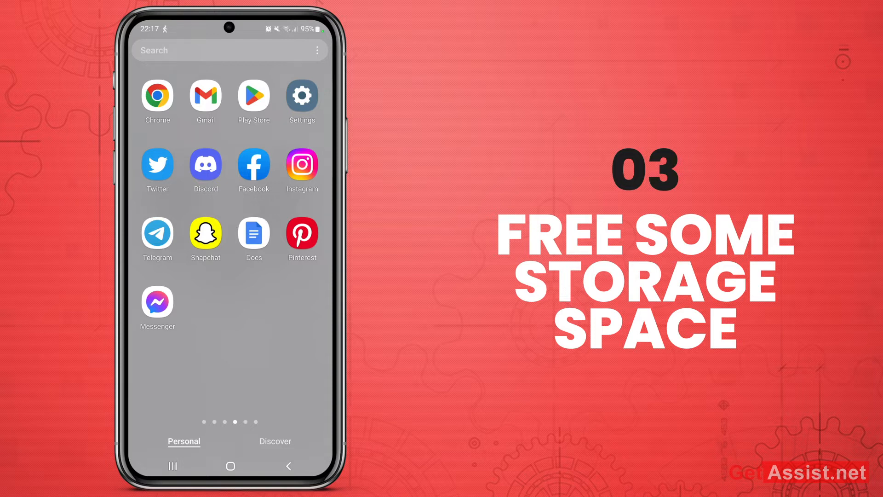
scroll("left", 3)
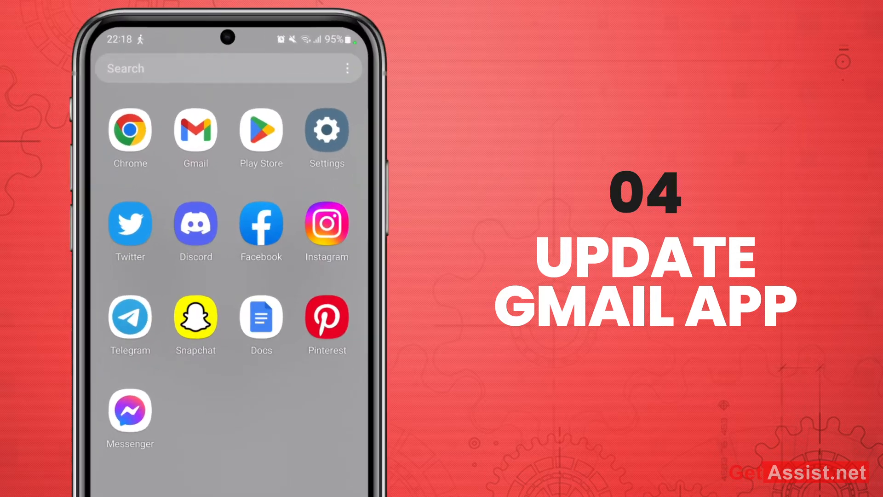
- Find 'gmail' in the Play Store and review the Gmail page's What's new section
left_click(260, 132)
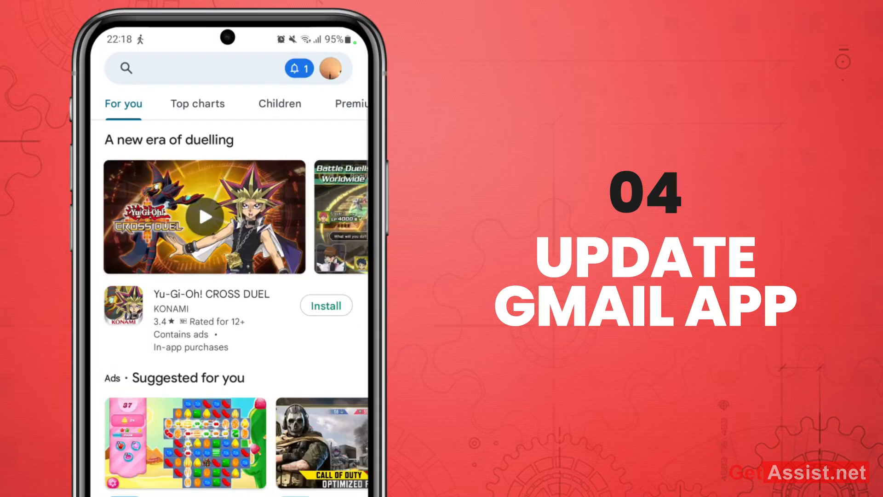
left_click(196, 67)
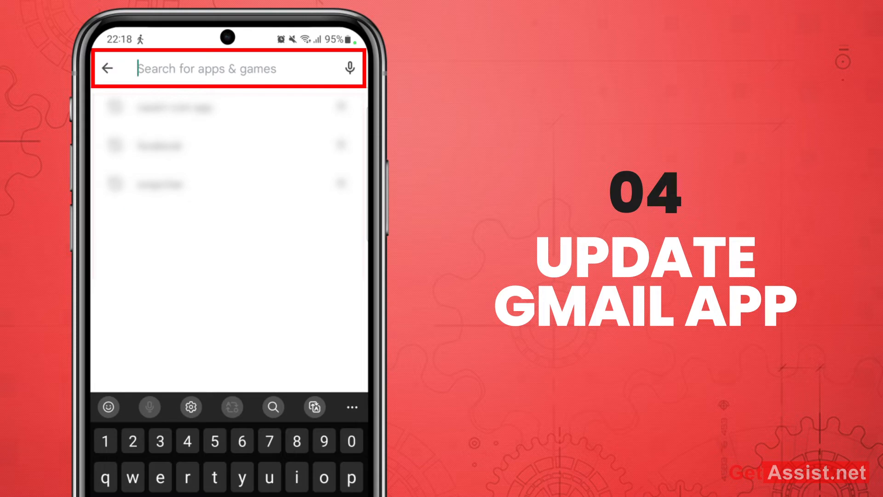
type("gmail")
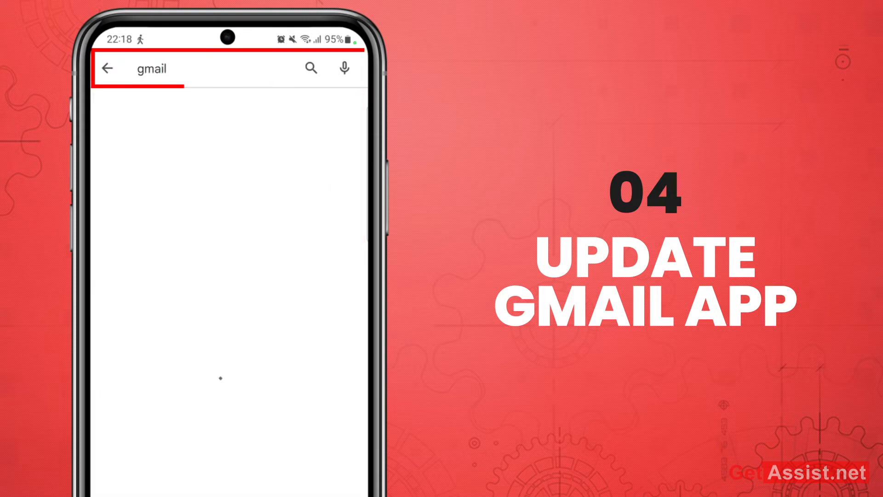
left_click(310, 67)
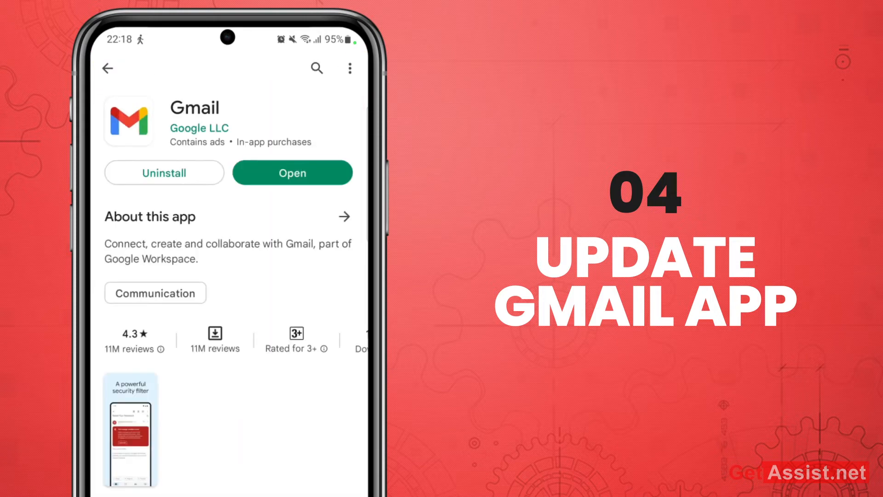
scroll("down", 3)
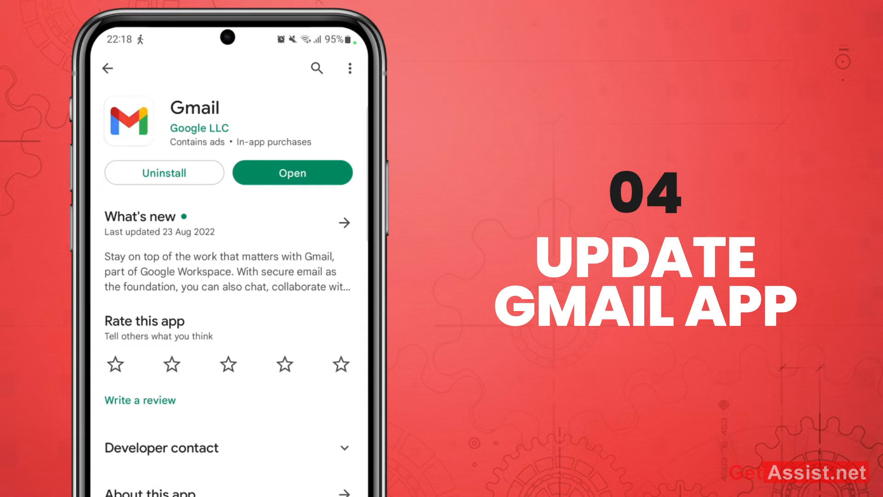
left_click(293, 173)
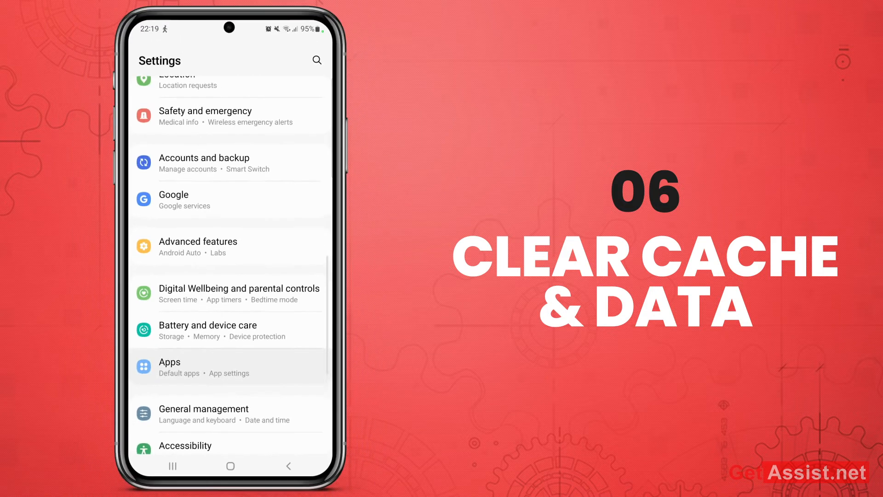
- Locate the Gmail app in Settings search and go to its storage usage page
left_click(317, 61)
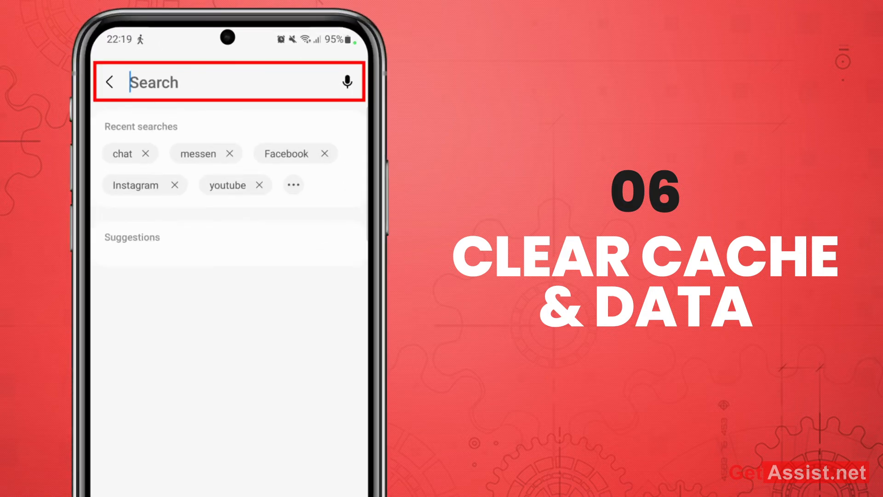
type("gmai")
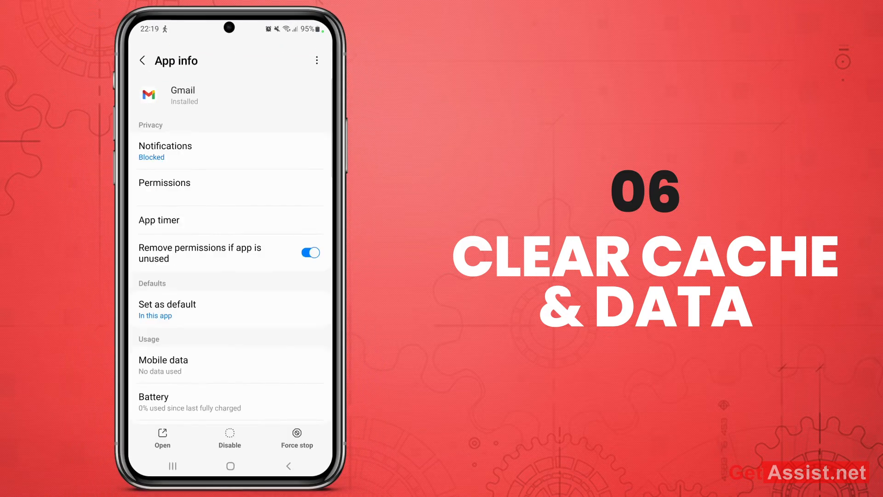
scroll("down", 3)
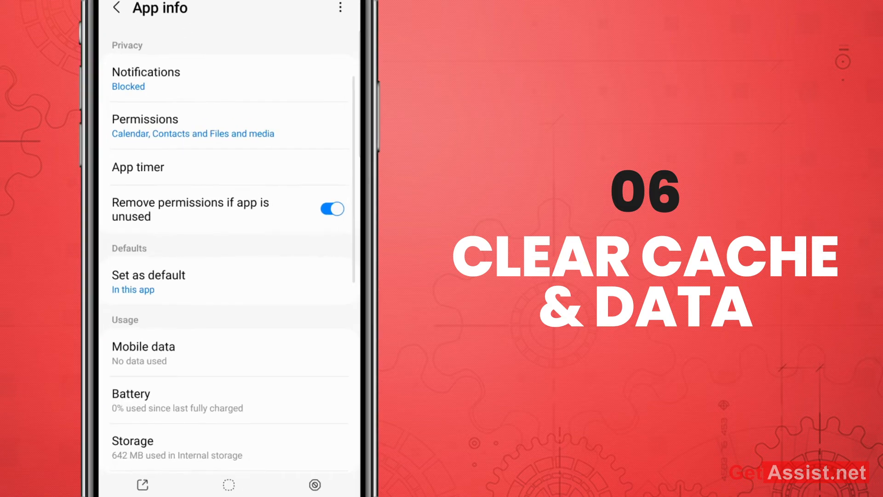
left_click(132, 448)
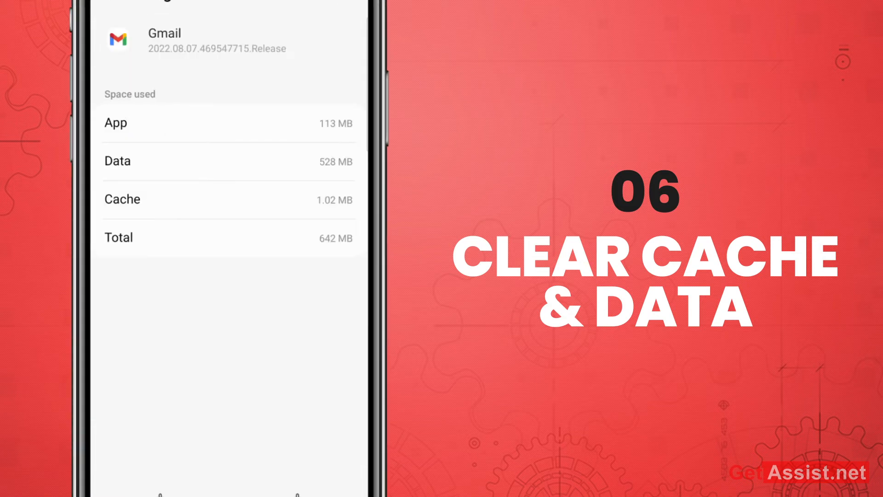
- Clear Gmail's cache down to 0 B, then wipe its stored app data
left_click(228, 200)
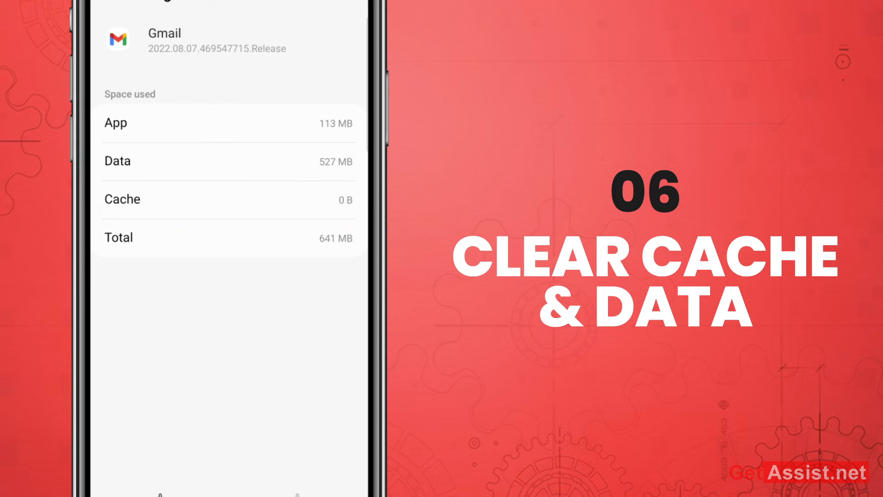
left_click(228, 161)
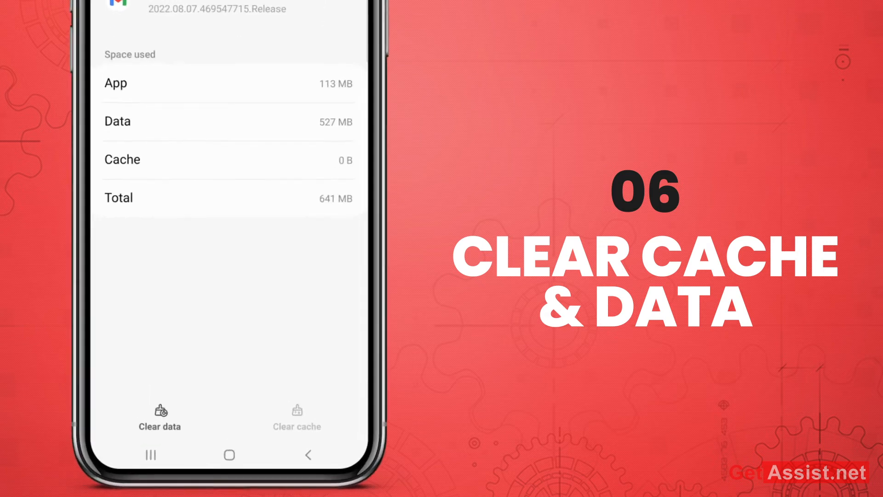
left_click(159, 417)
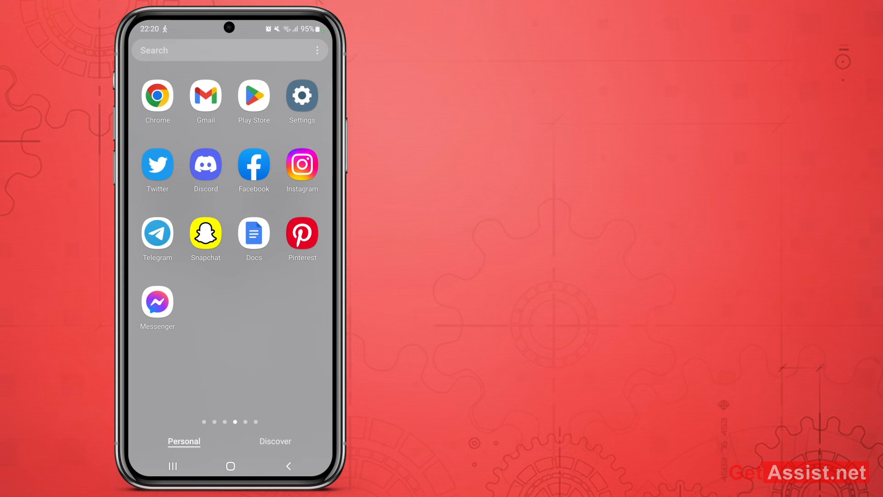
- Search 'gmail server' in Chrome and view Downdetector's page showing no current Gmail problems
left_click(156, 96)
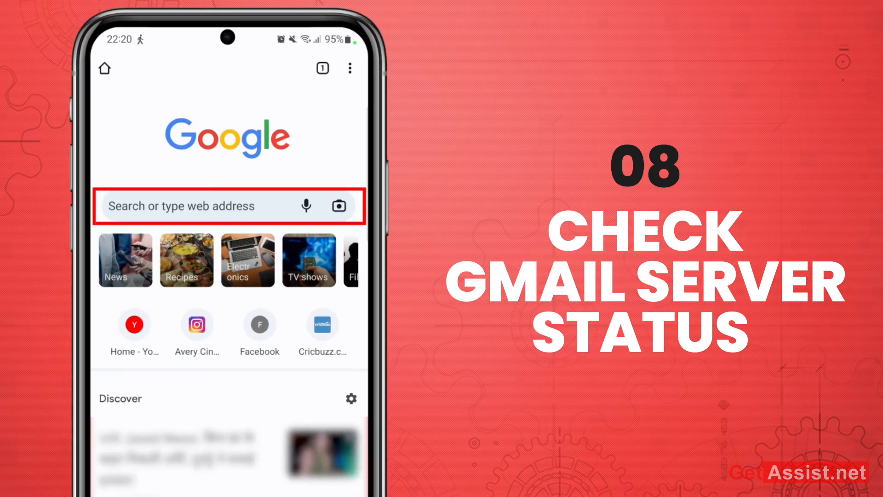
type("gmail ser")
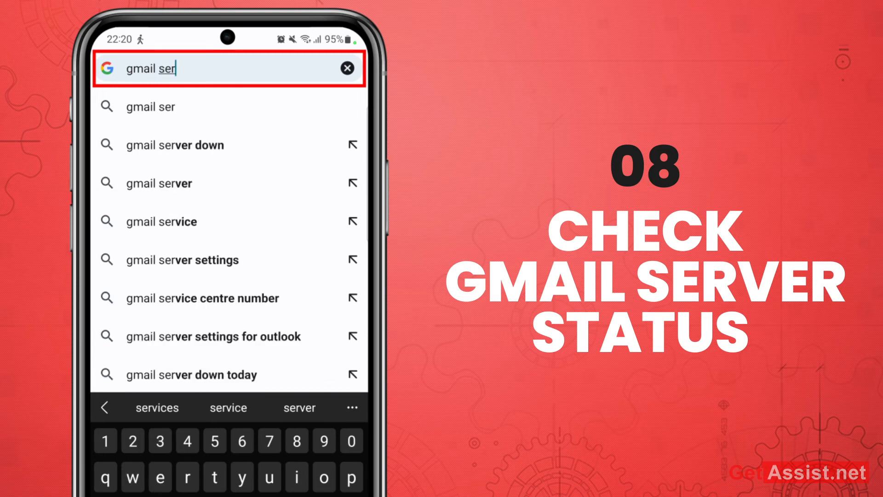
left_click(175, 144)
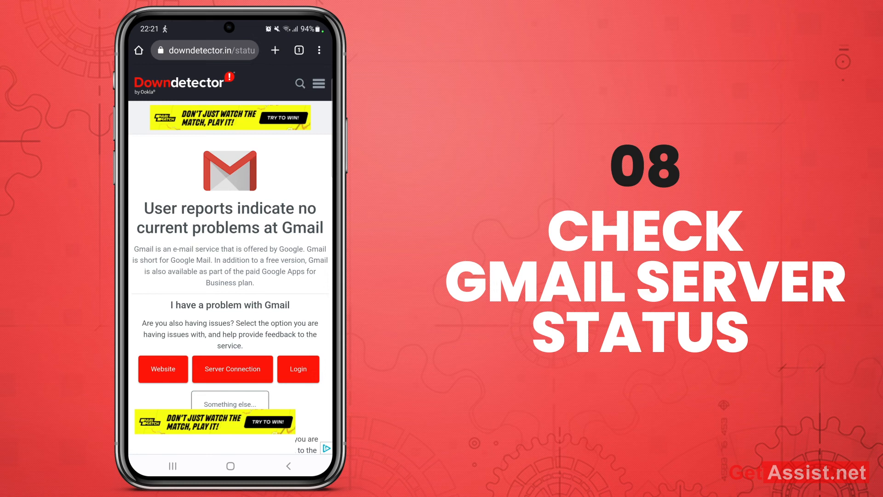
scroll("down", 3)
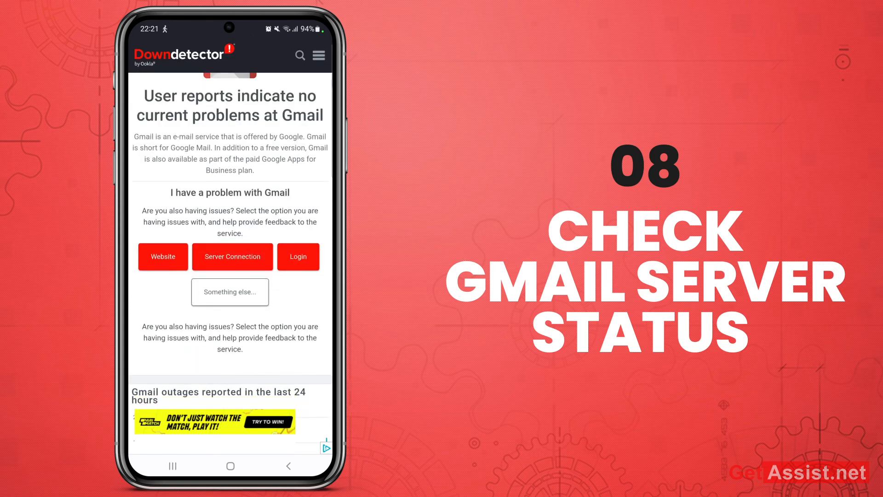